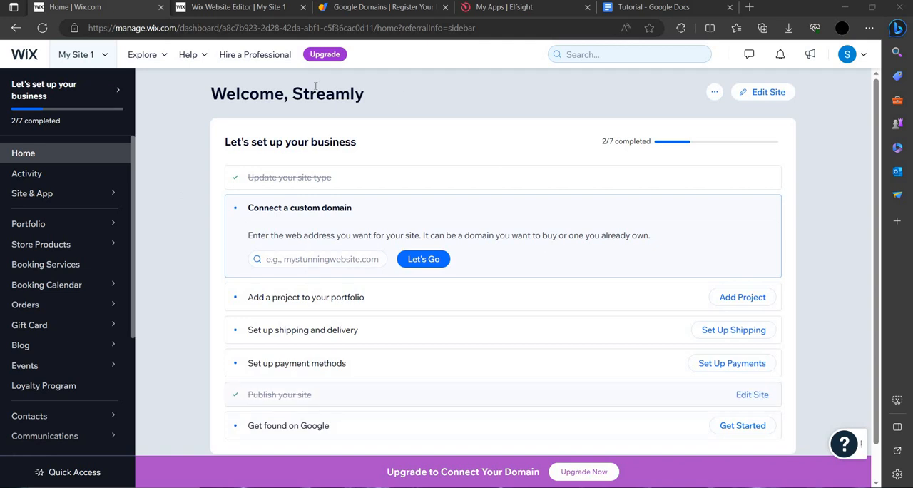
pyautogui.moveTo(208, 20)
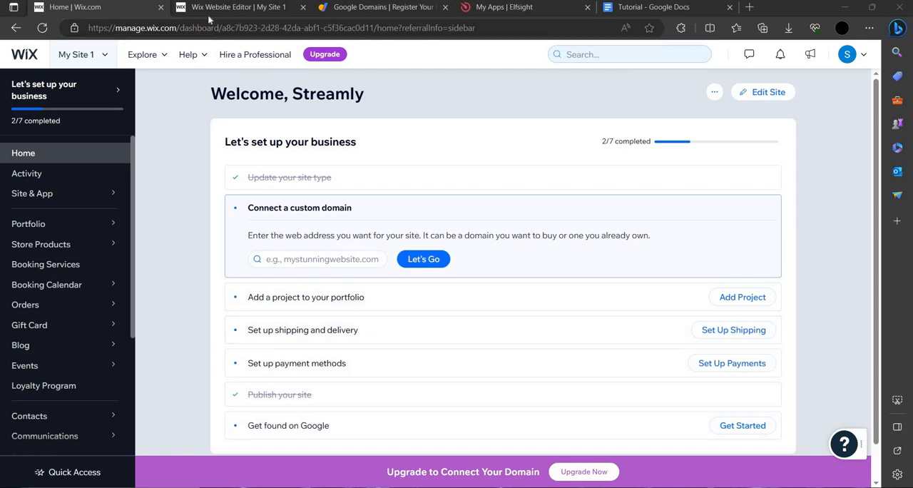
# Publish the portfolio site from the Wix Editor so the Work page goes live.
pyautogui.click(240, 7)
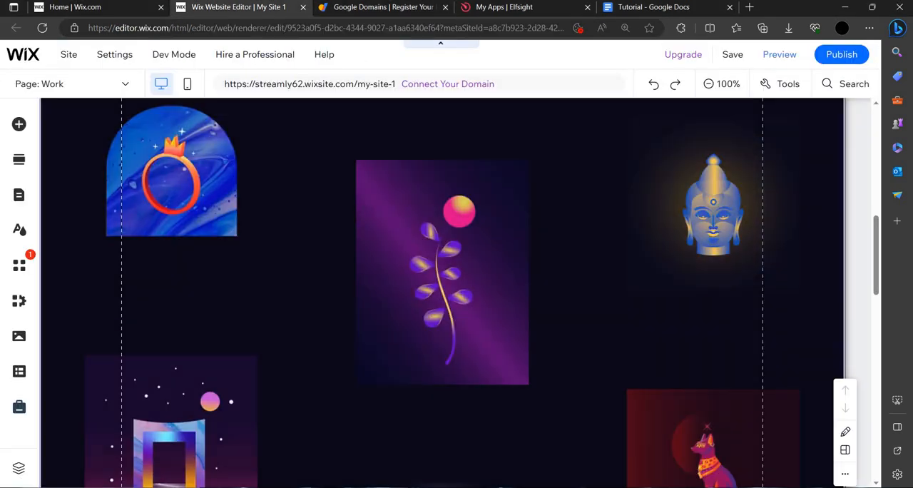
pyautogui.scroll(-3)
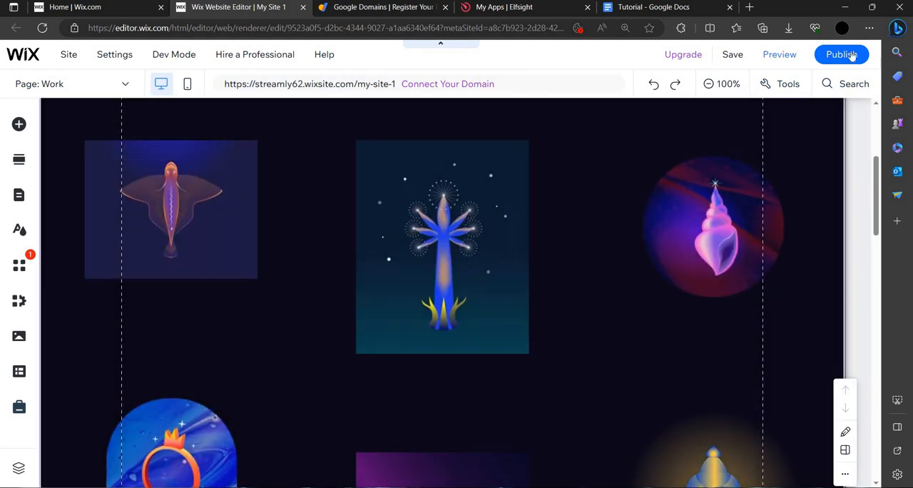
pyautogui.click(842, 54)
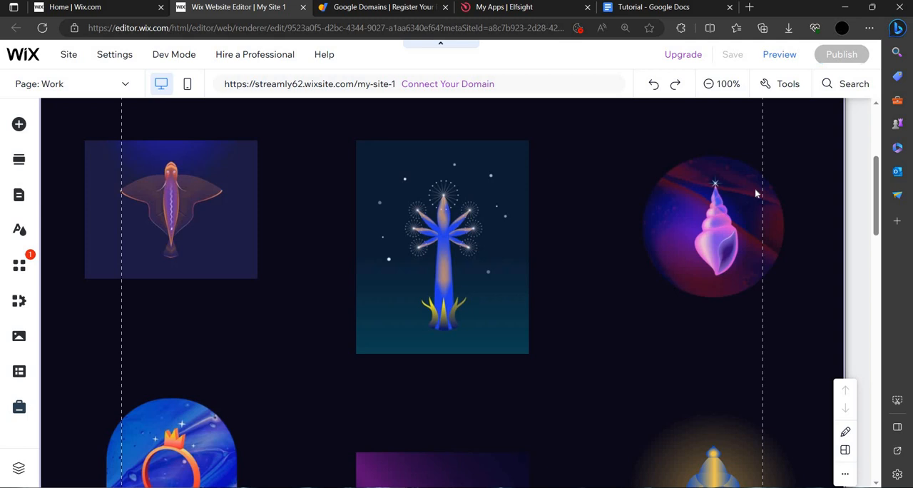
pyautogui.click(842, 54)
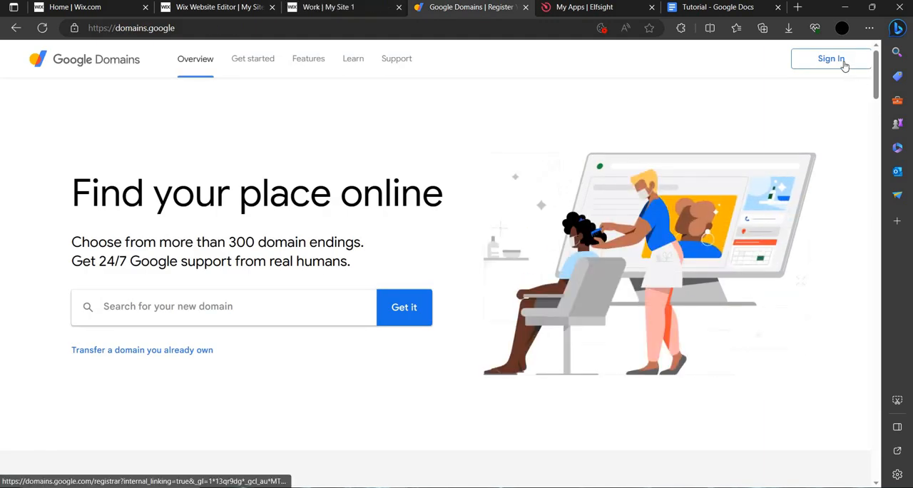
# Sign in to Google Domains with the account password and reach the My domains dashboard.
pyautogui.click(830, 59)
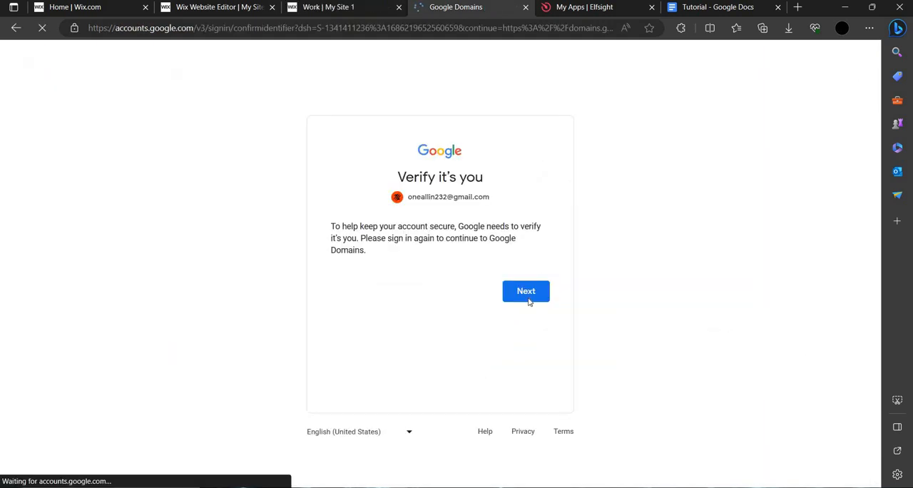
pyautogui.click(526, 291)
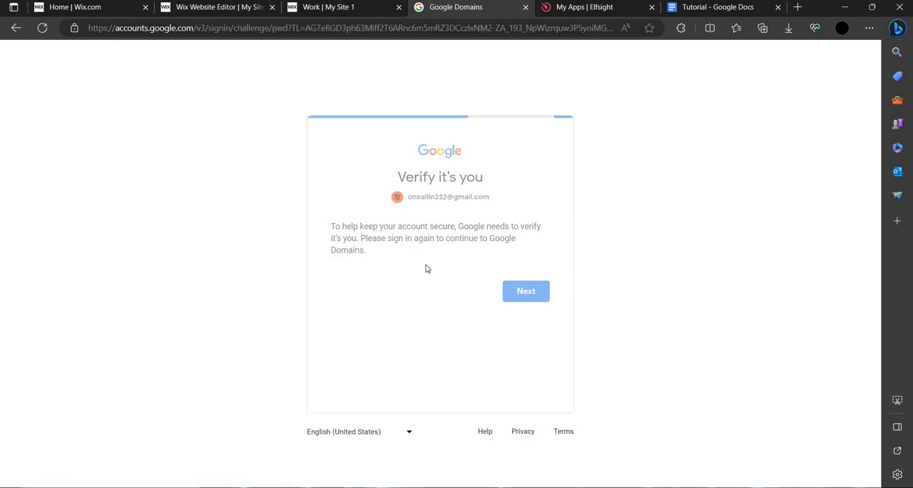
pyautogui.click(525, 292)
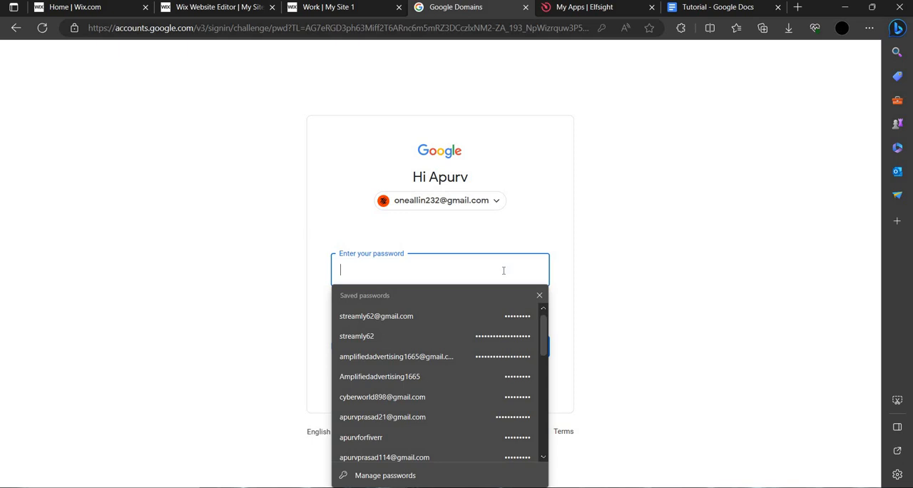
pyautogui.write('••')
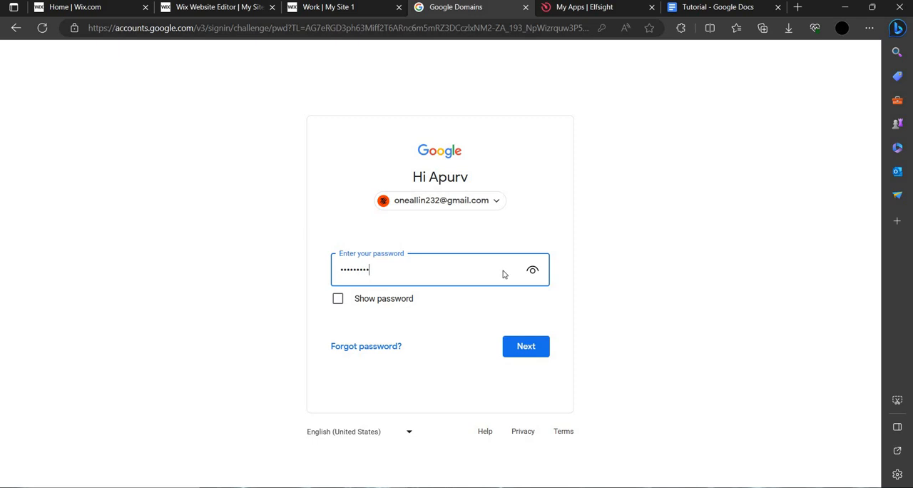
pyautogui.click(525, 346)
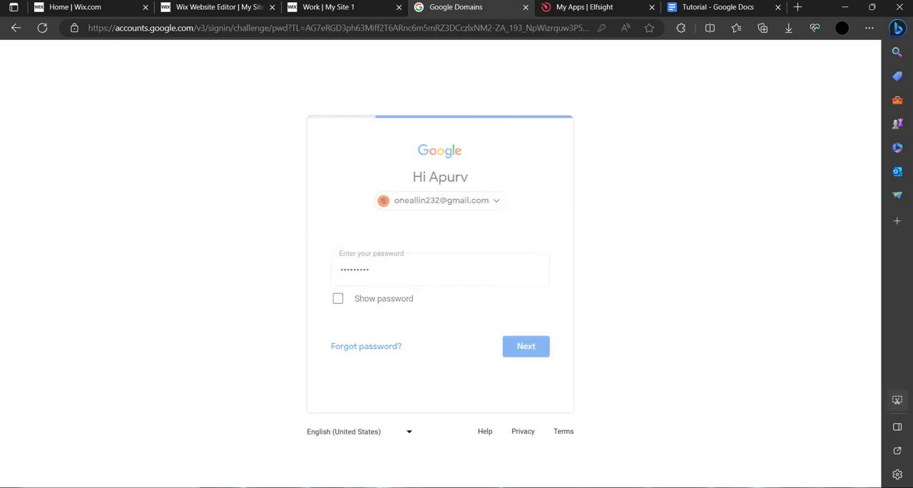
pyautogui.click(525, 346)
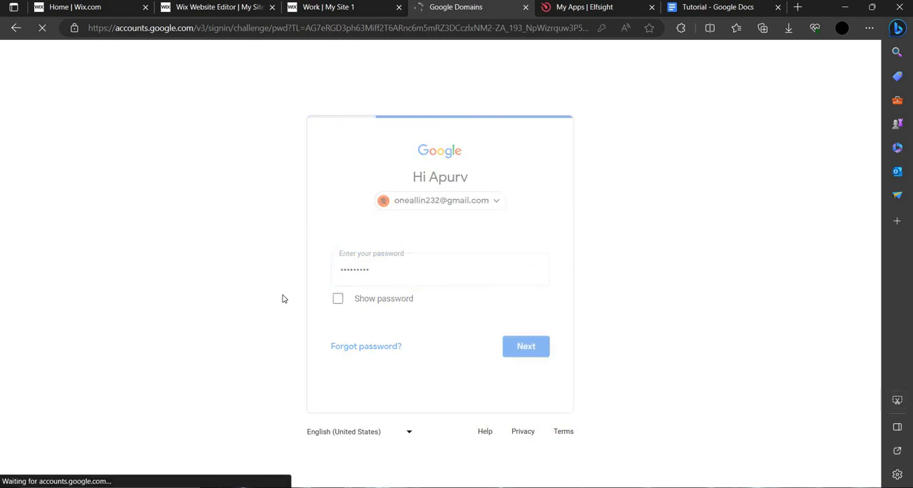
pyautogui.click(525, 345)
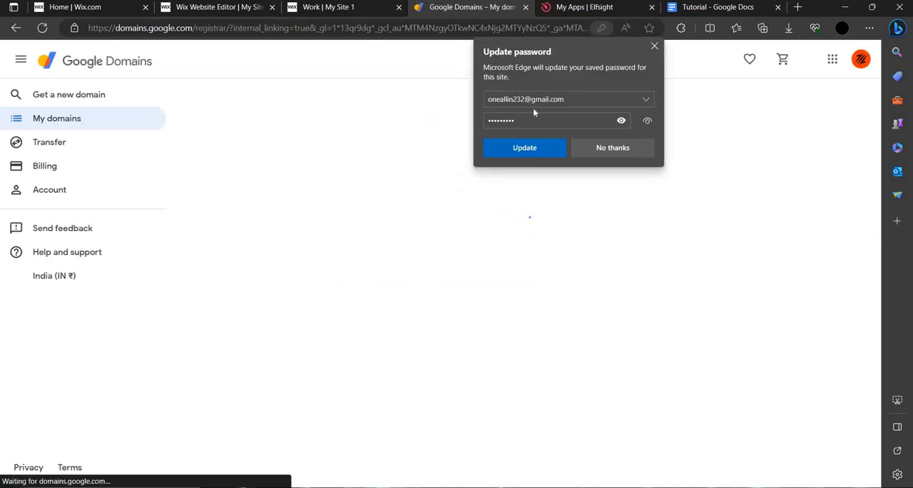
# Decline Edge's Update password prompt and go to the Transfer page in Google Domains.
pyautogui.click(614, 148)
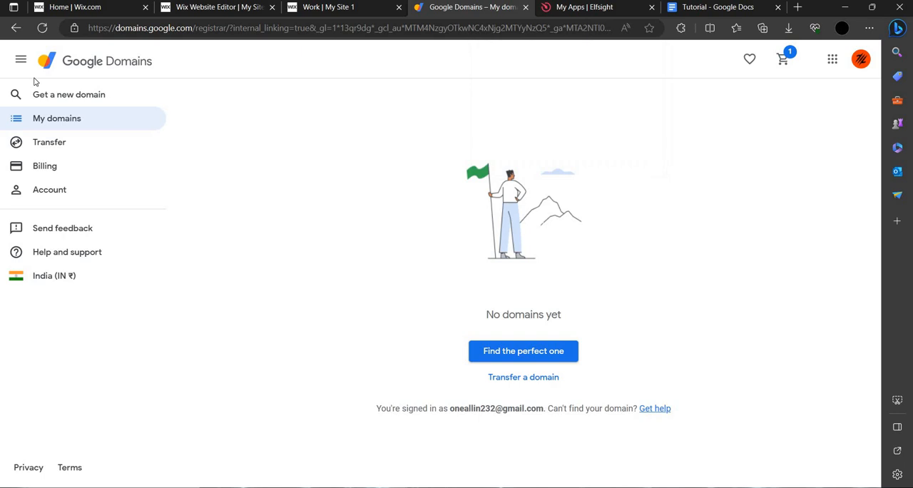
pyautogui.click(48, 143)
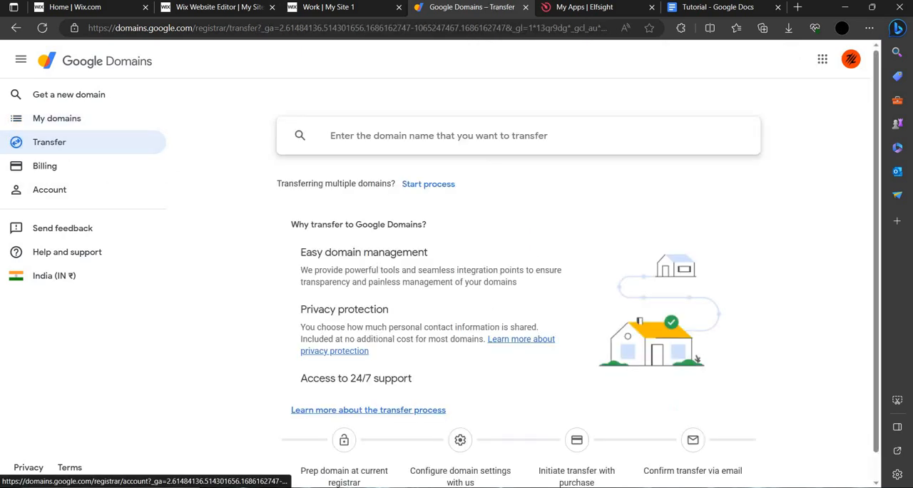
# Bring the published 'Work | My Site 1' live page into view alongside the Transfer page.
pyautogui.click(329, 5)
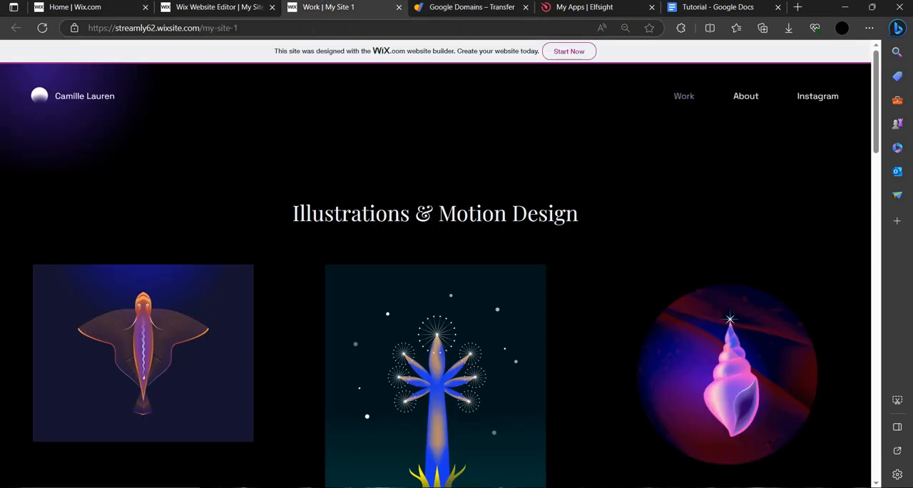
pyautogui.click(471, 7)
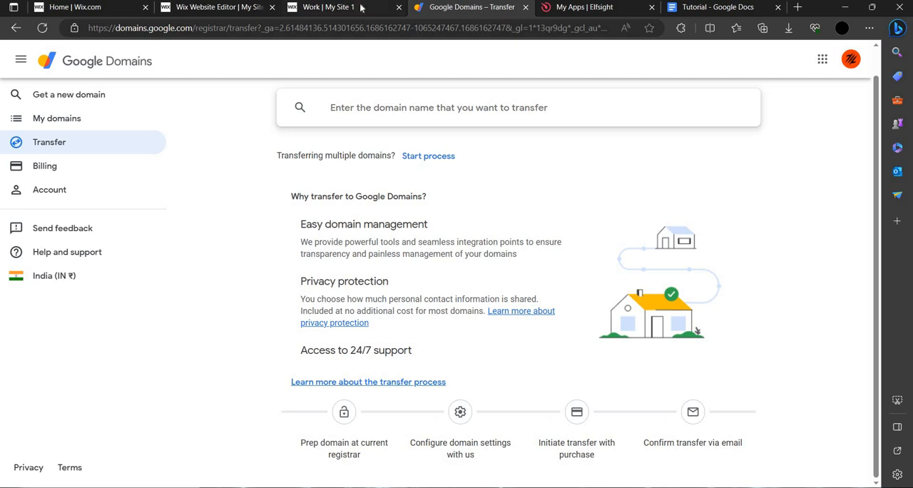
pyautogui.click(214, 5)
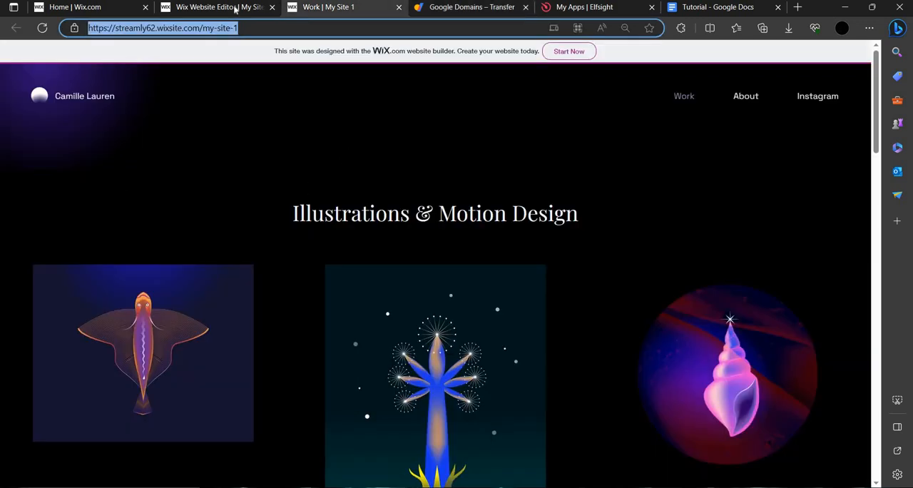